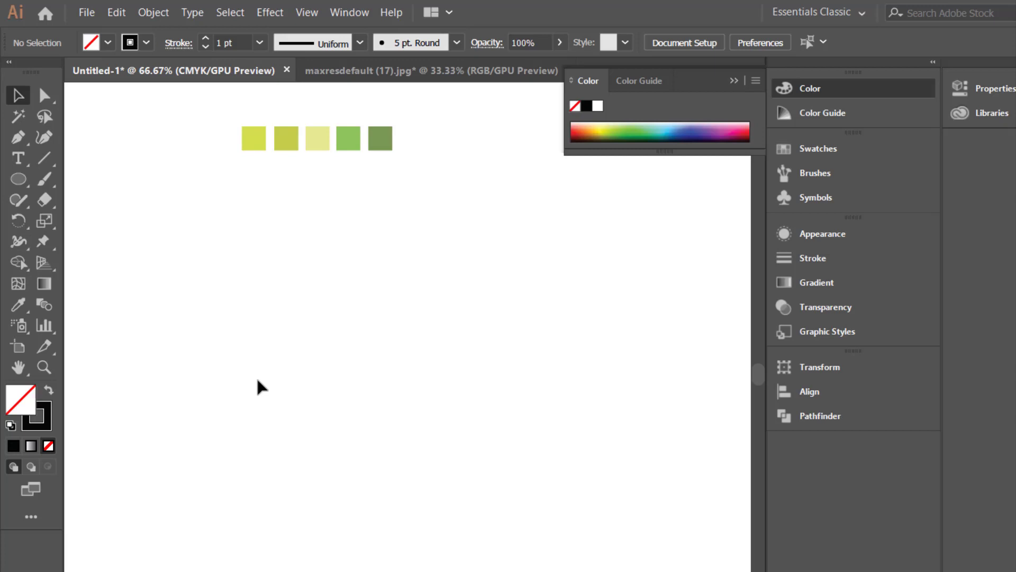
- Draw a lower circle and a smaller adjusted upper circle with the Ellipse tool for the pear body
left_click(18, 178)
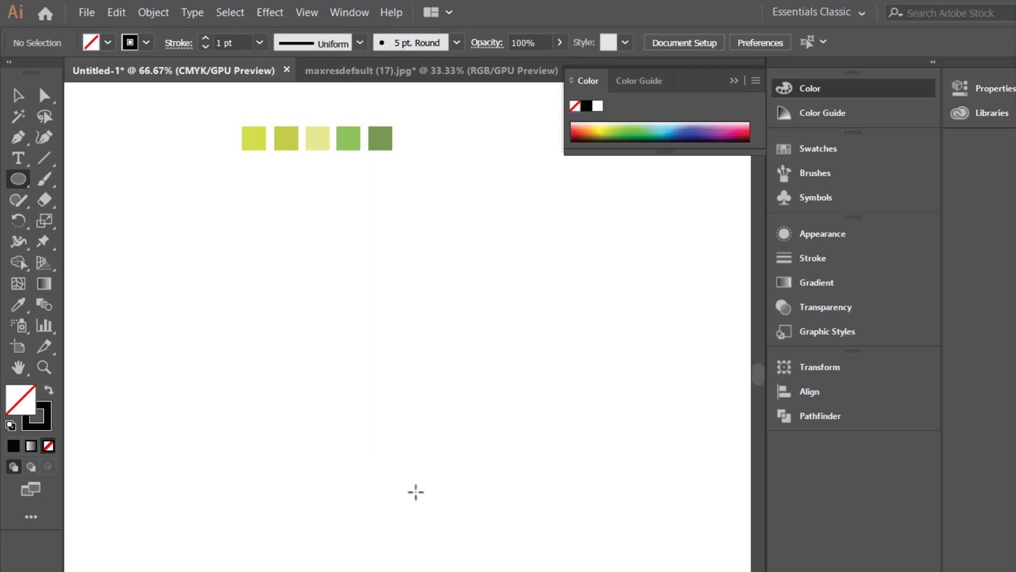
left_click_drag(300, 391, 486, 571)
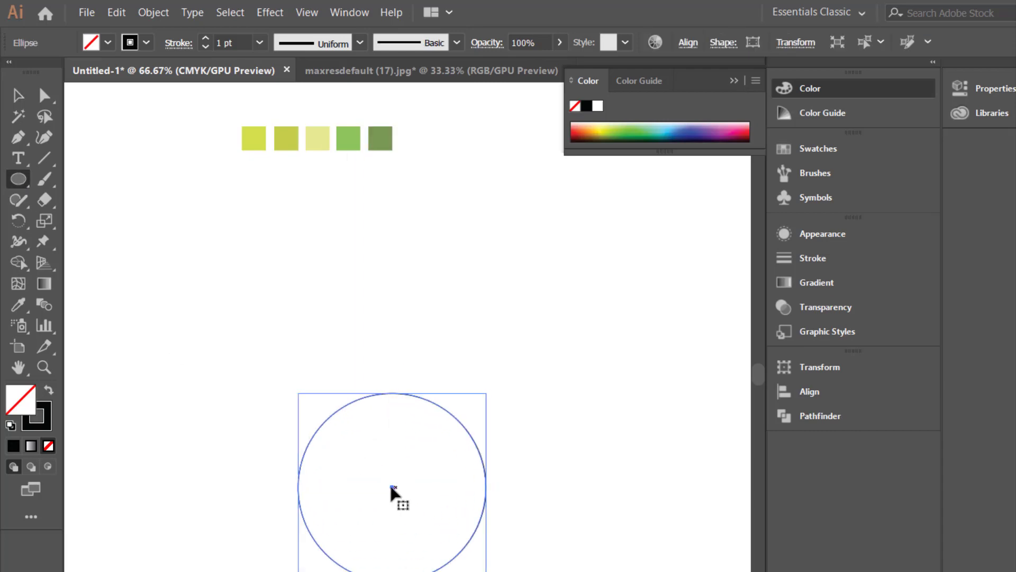
left_click_drag(392, 487, 630, 439)
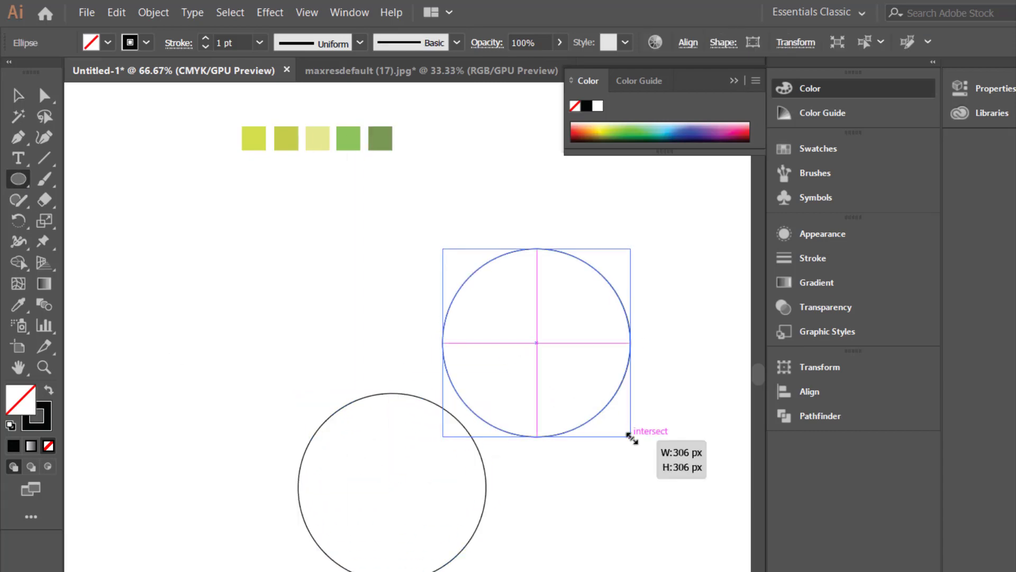
left_click_drag(534, 342, 391, 369)
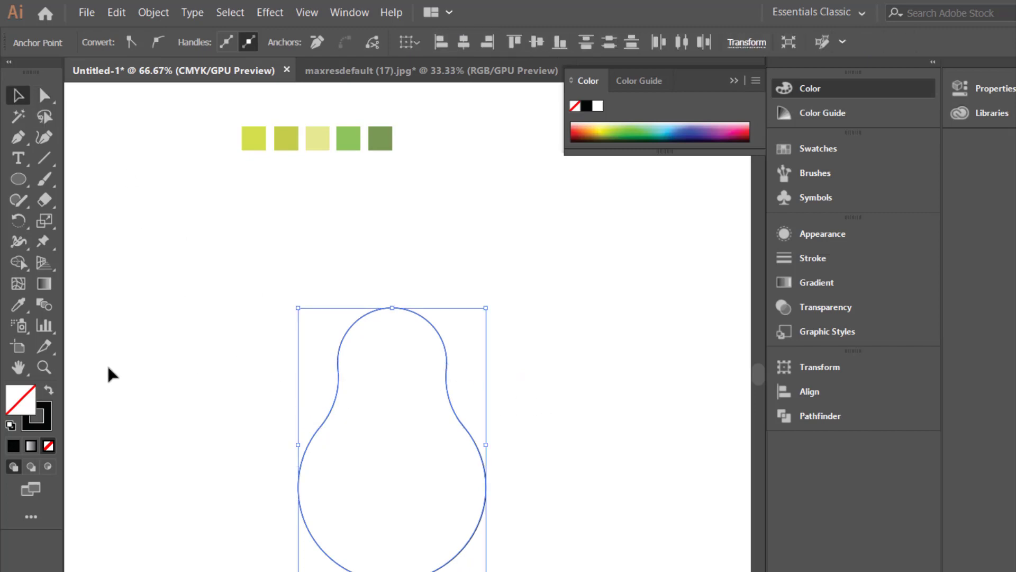
- Fill the pear yellow-green, then draw and close the leaf shape on top
left_click(253, 137)
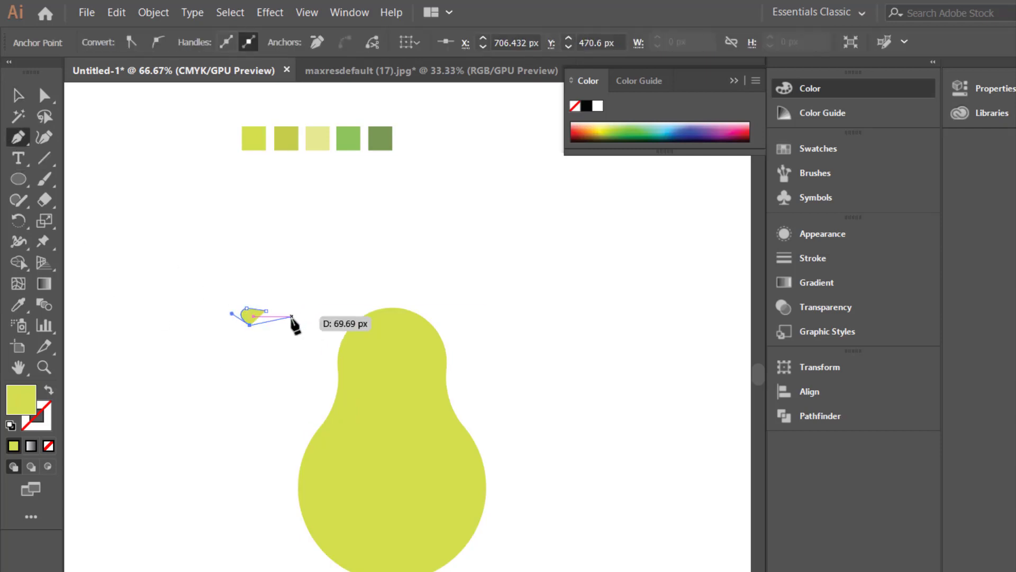
double_click(21, 396)
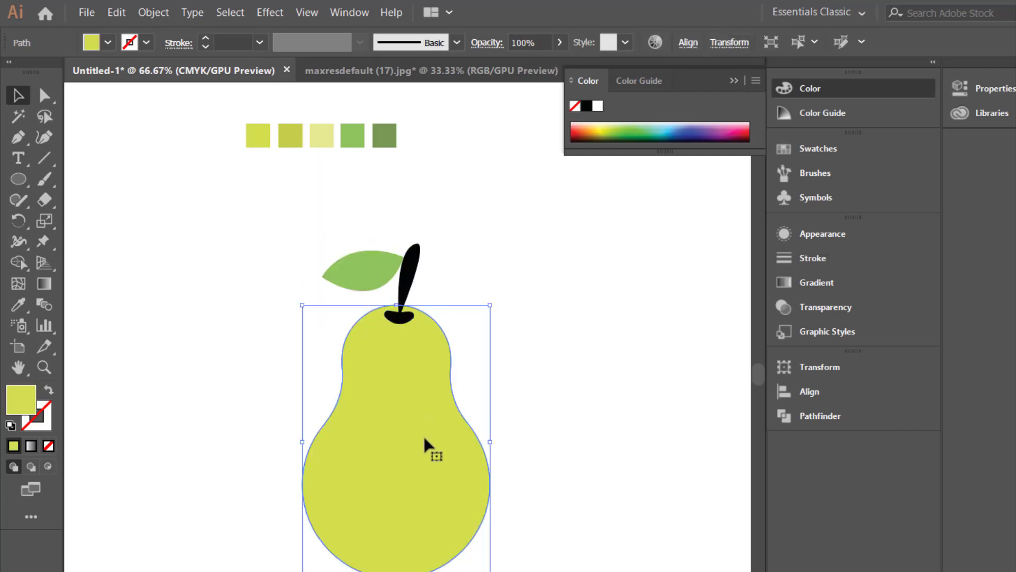
left_click_drag(428, 443, 623, 444)
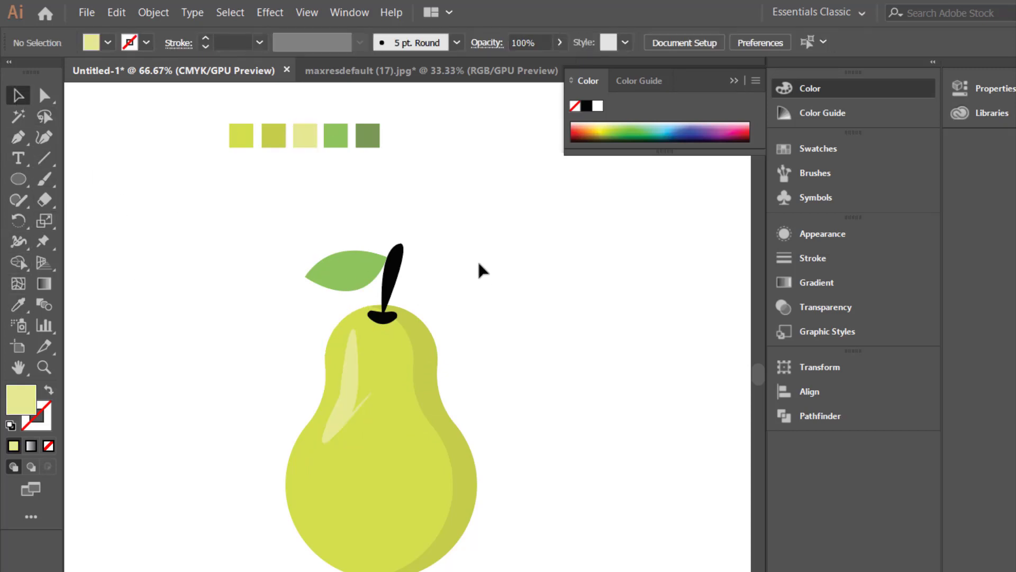
- Place a thin curved highlight shape on the pear's left side with a light fill
left_click(343, 269)
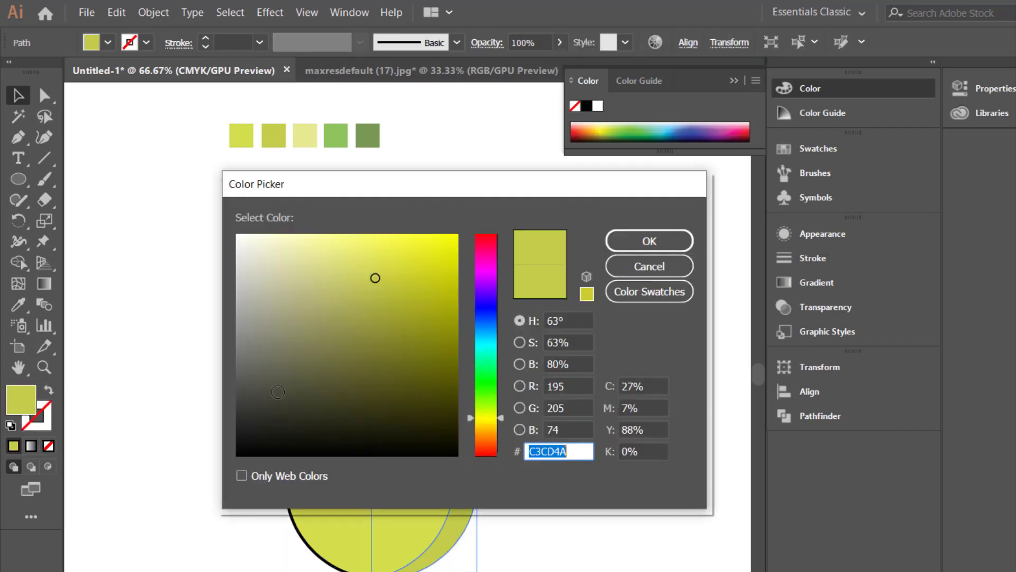
- Confirm black as the fill for the offset copy forming the pear's thick outline
left_click(648, 240)
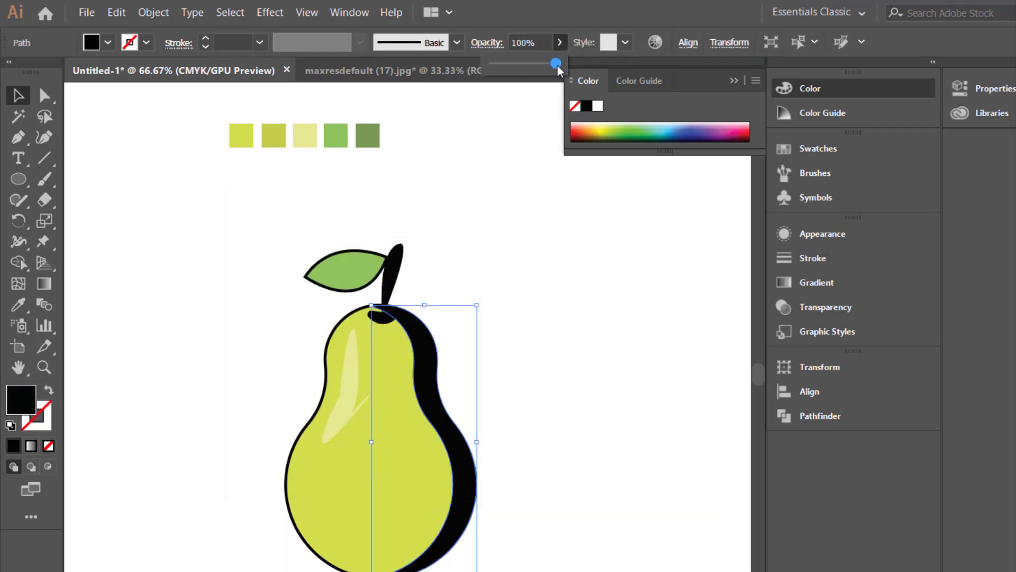